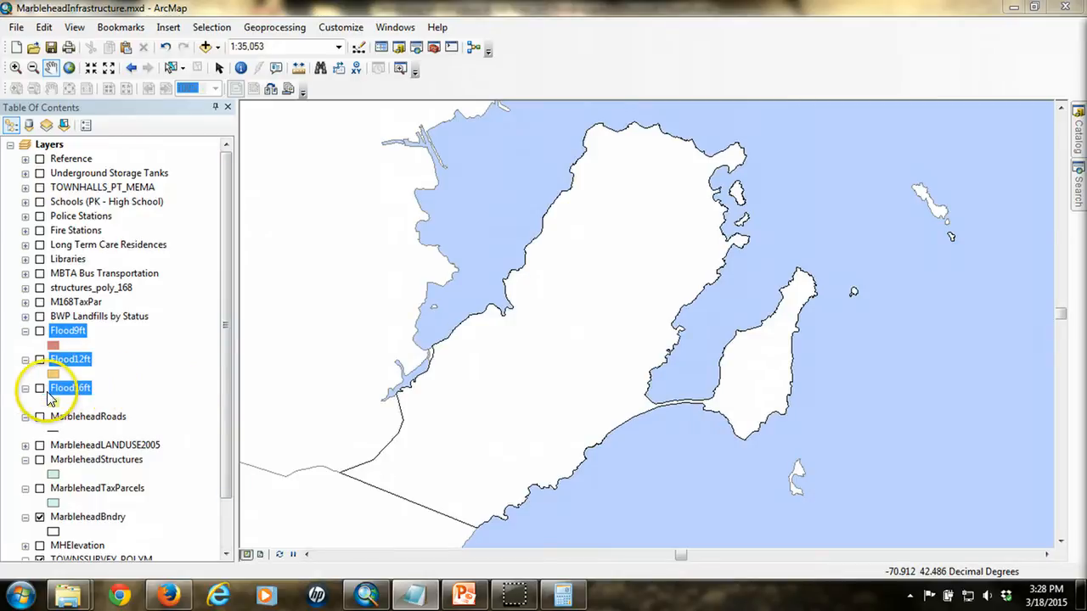
- Turn on the Flood16ft and MarbleheadRoads layers in the Table of Contents
{"action": "left_click", "coordinate": [39, 387]}
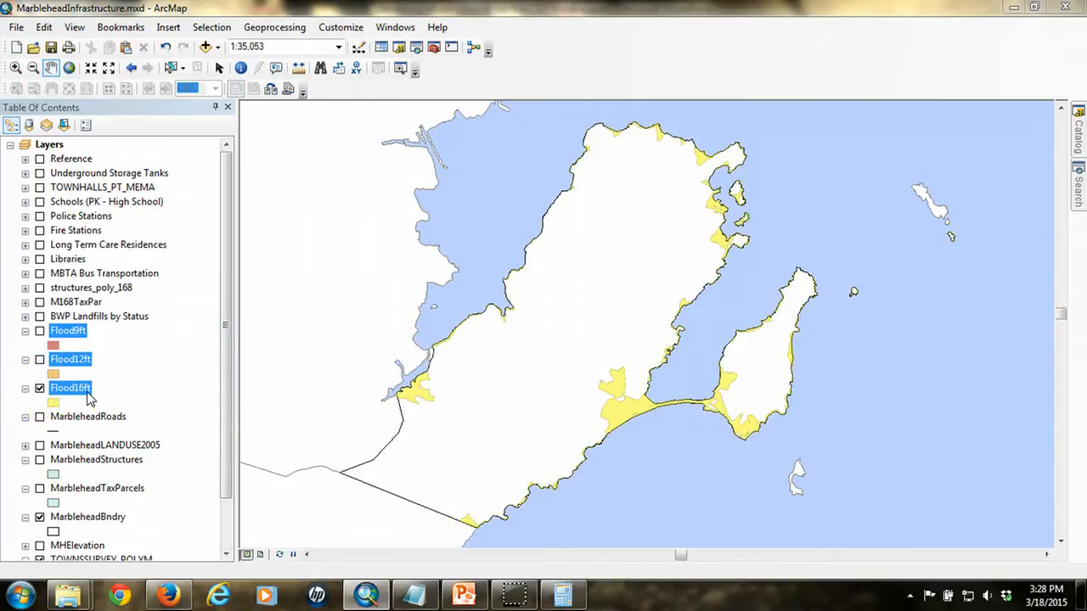
{"action": "left_click", "coordinate": [39, 416]}
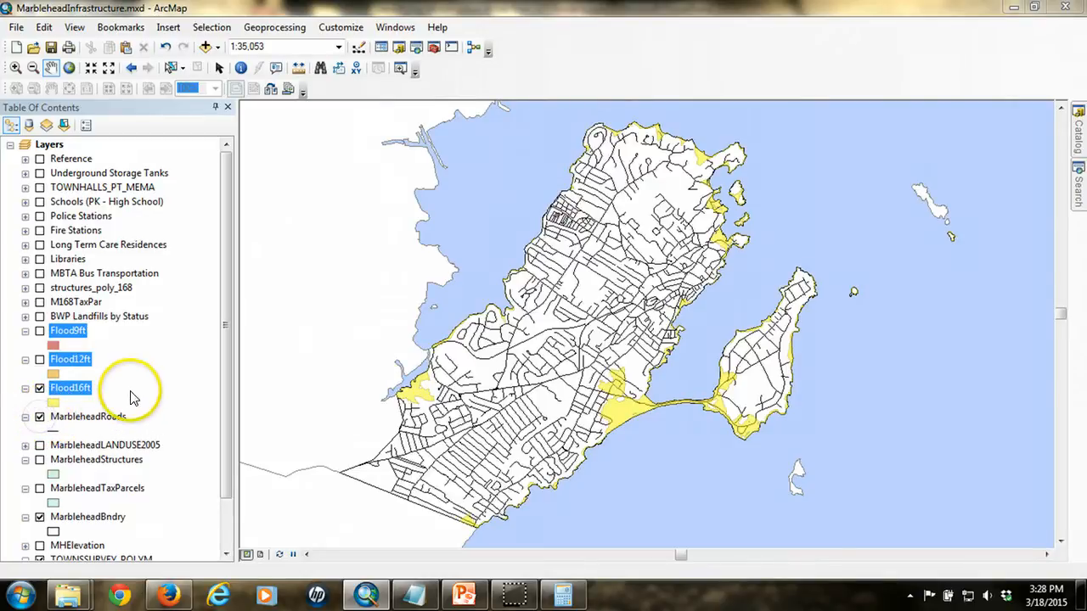
{"action": "mouse_move", "coordinate": [607, 425]}
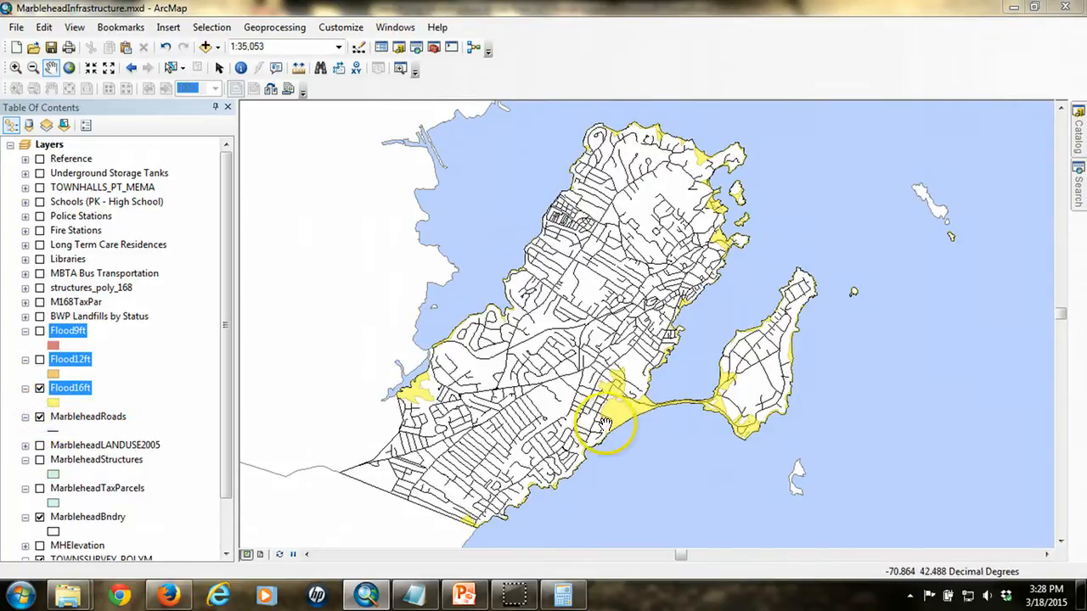
{"action": "mouse_move", "coordinate": [648, 489]}
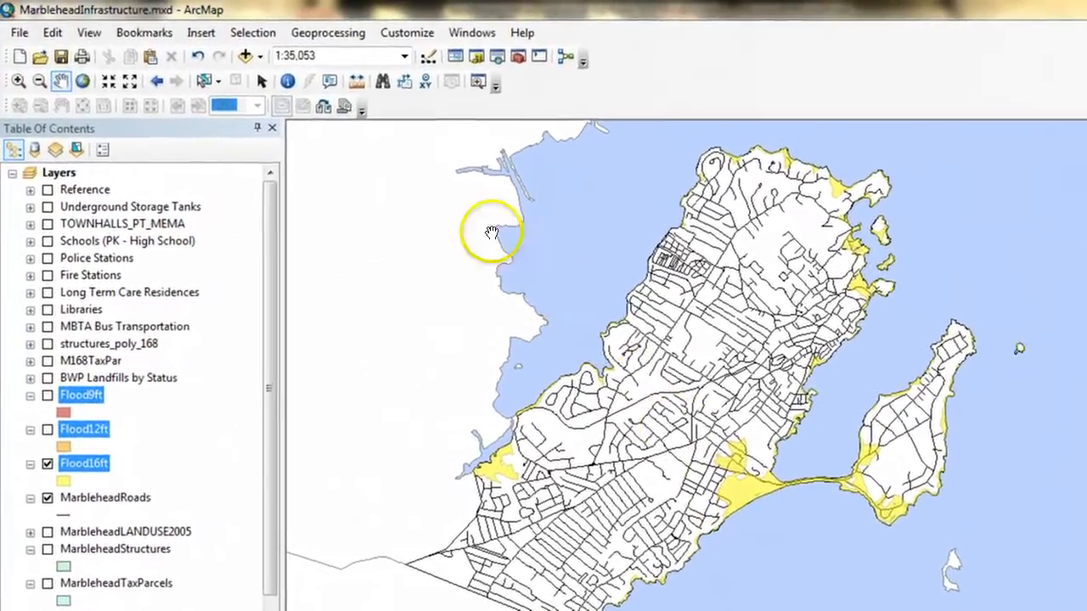
- Select MarbleheadRoads features that intersect the Flood16ft layer via Select By Location
{"action": "left_click", "coordinate": [252, 32]}
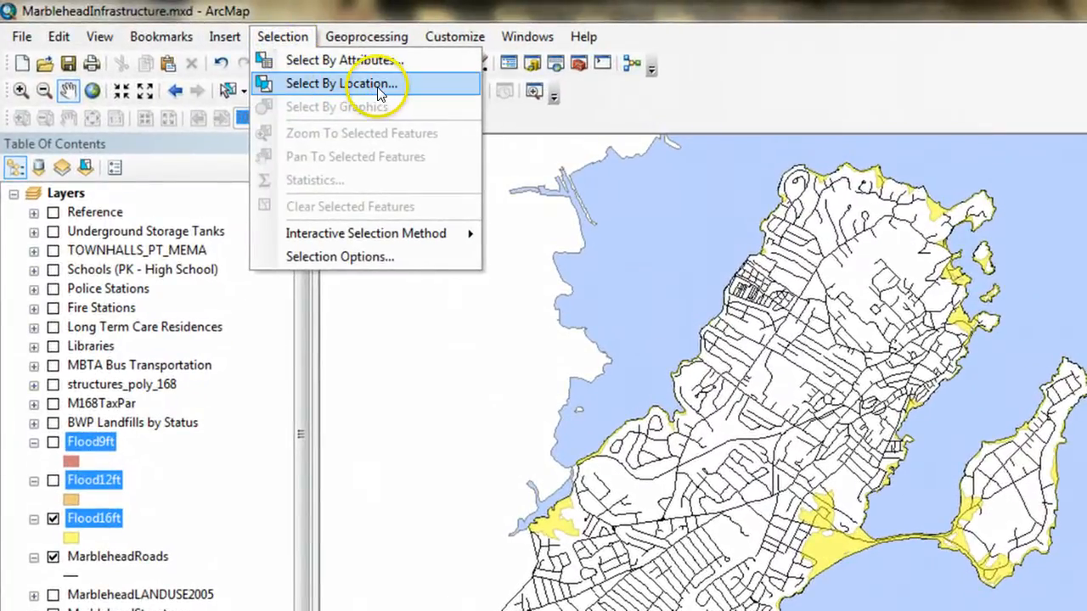
{"action": "left_click", "coordinate": [343, 83]}
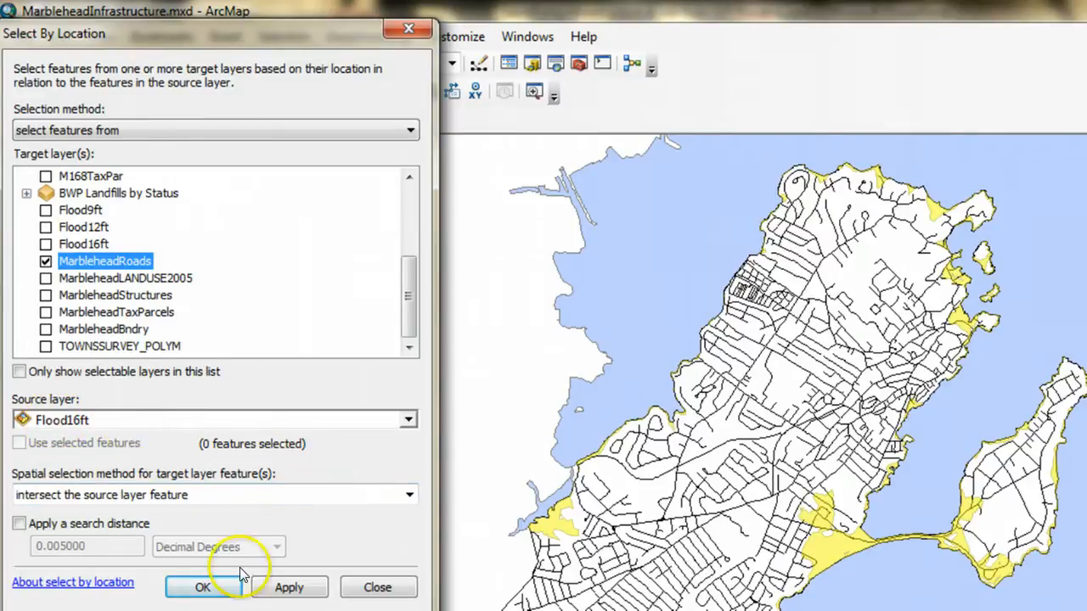
{"action": "left_click", "coordinate": [202, 588]}
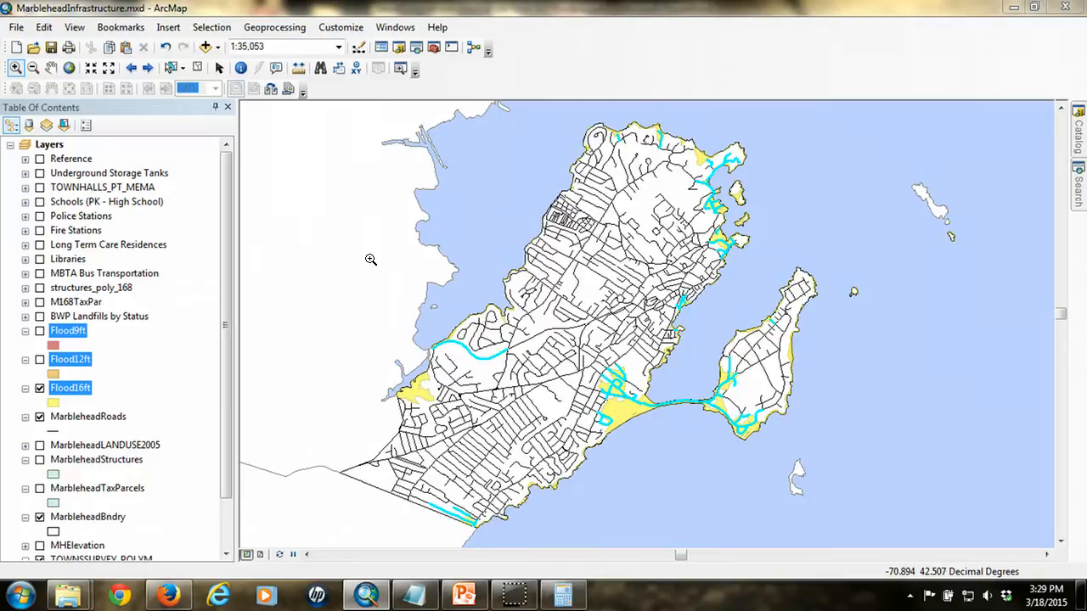
{"action": "mouse_move", "coordinate": [360, 268]}
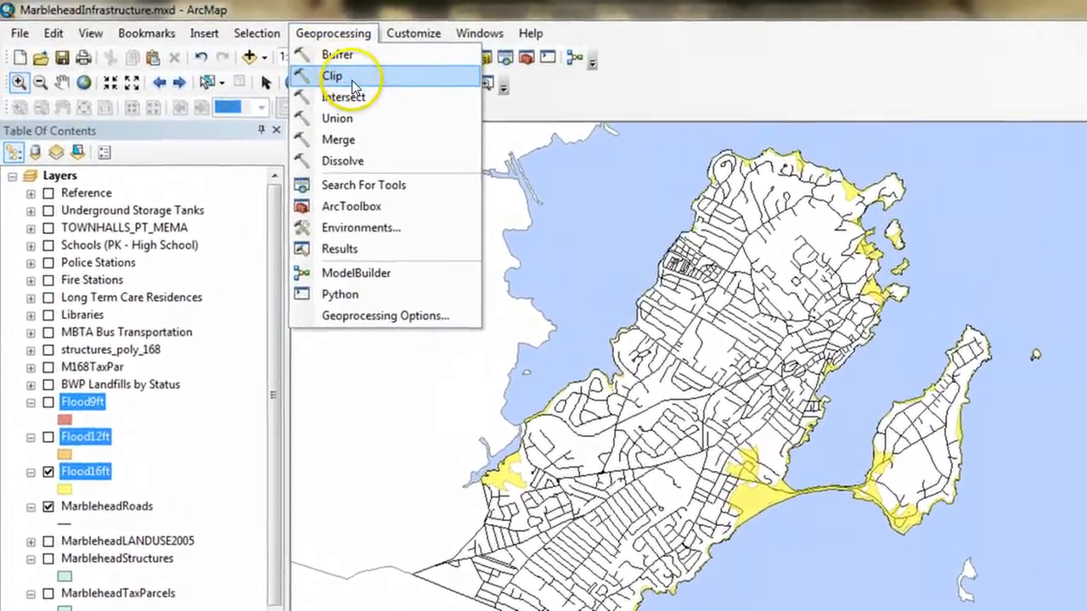
- Set up the Clip tool with MarbleheadRoads as input and Flood16ft as clip features
{"action": "left_click", "coordinate": [332, 75]}
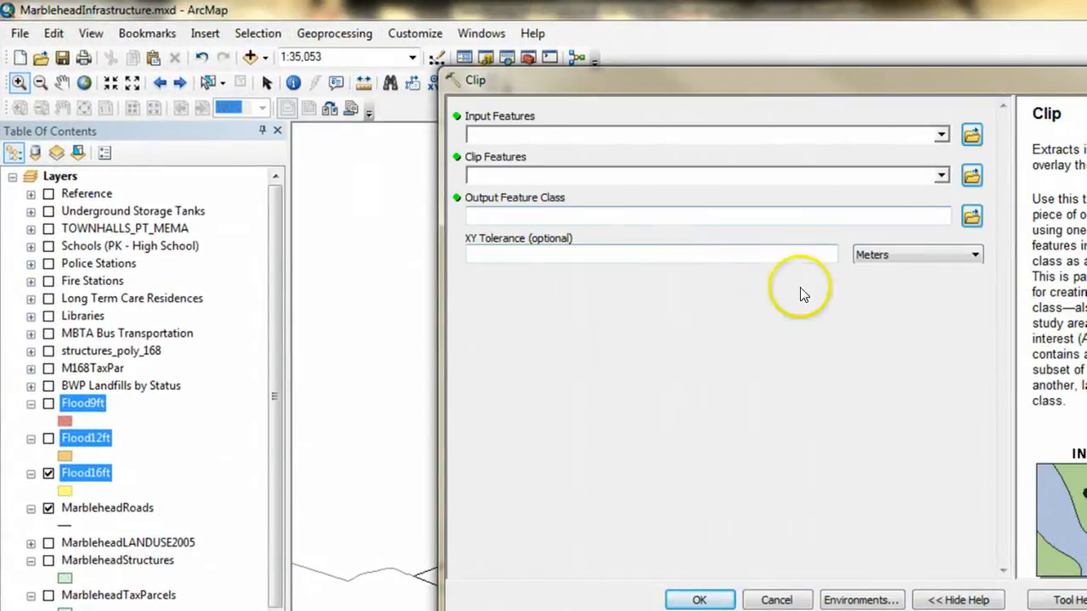
{"action": "left_click", "coordinate": [941, 134]}
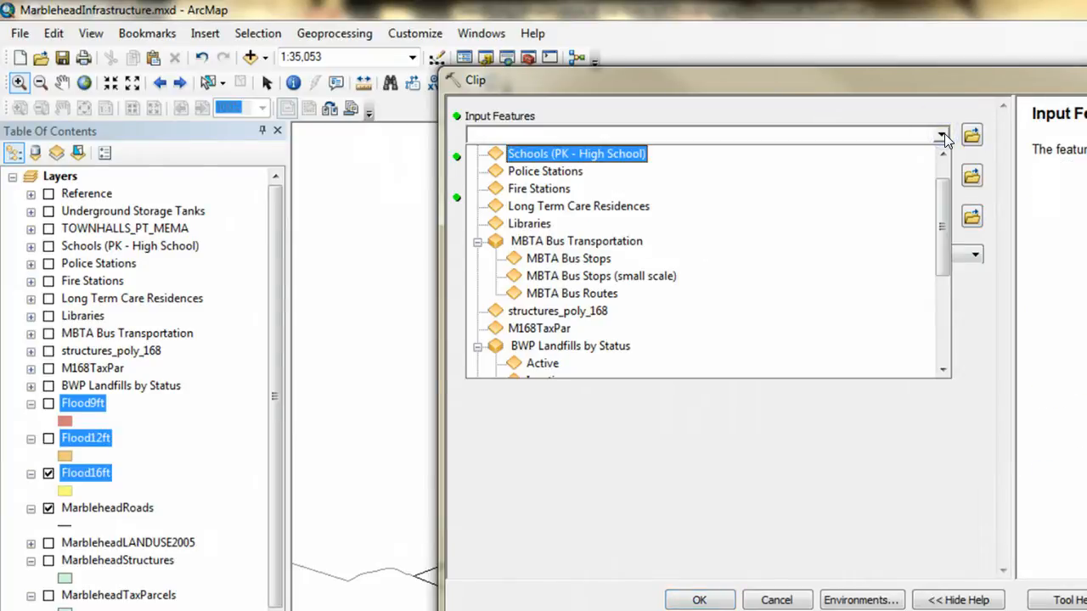
{"action": "scroll", "scroll_direction": "down", "scroll_amount": 3}
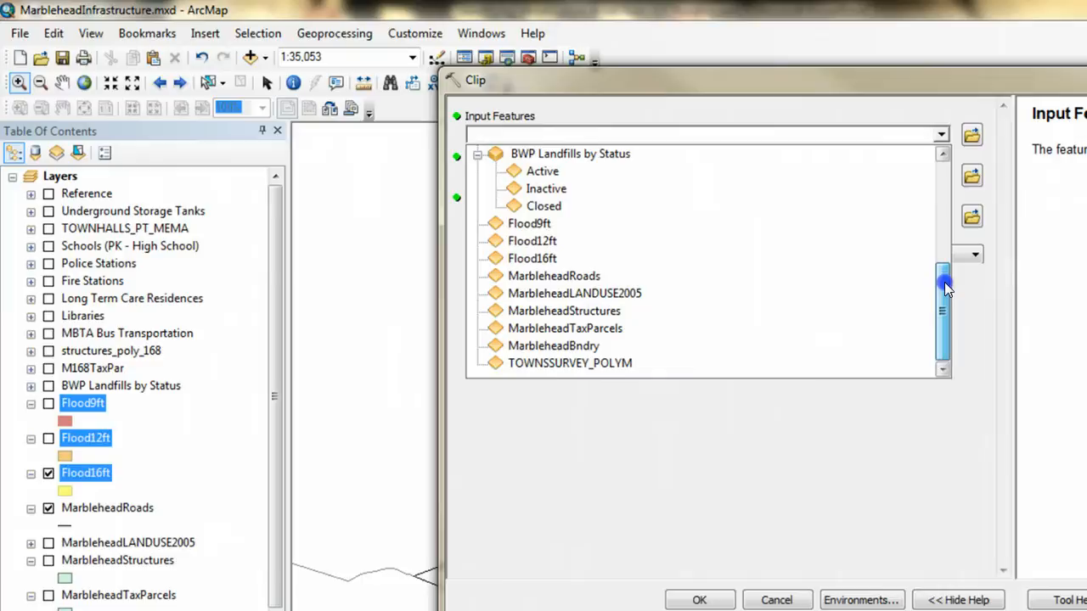
{"action": "left_click", "coordinate": [554, 275]}
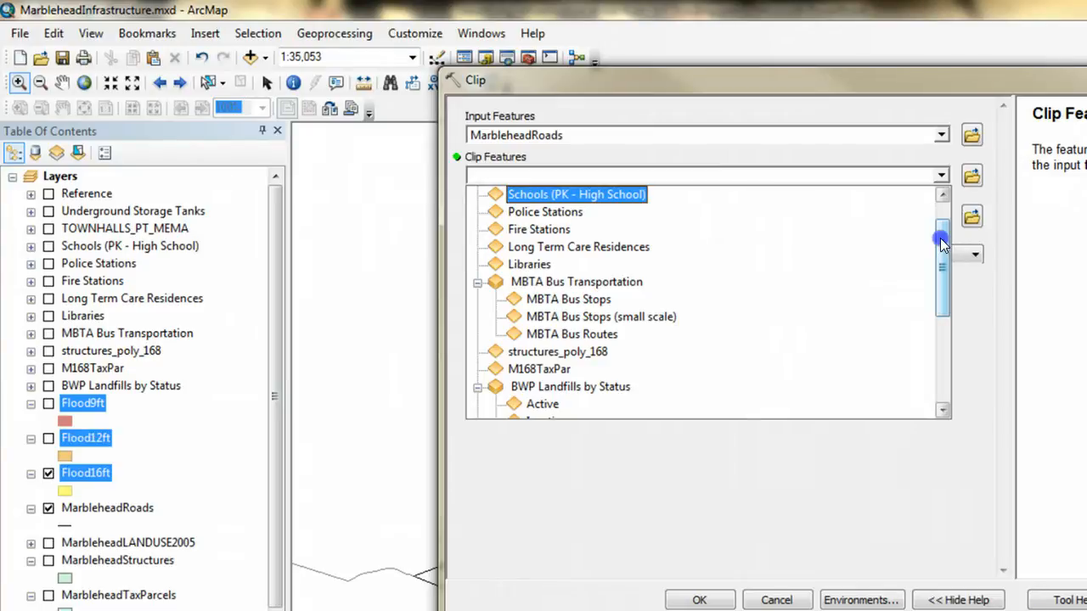
{"action": "left_click_drag", "start_coordinate": [941, 241], "coordinate": [941, 325]}
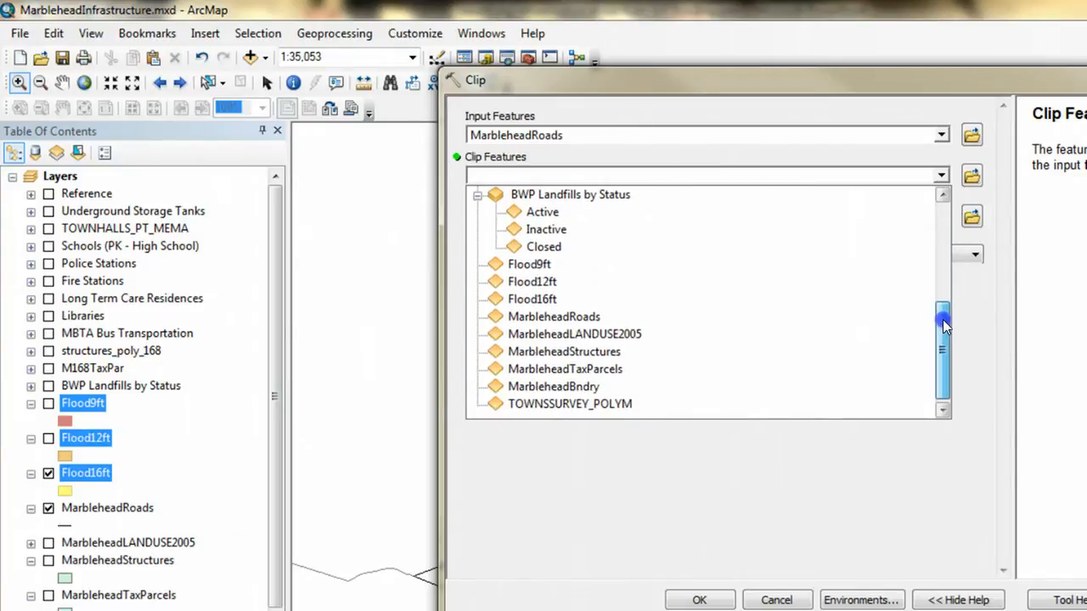
{"action": "left_click", "coordinate": [533, 299]}
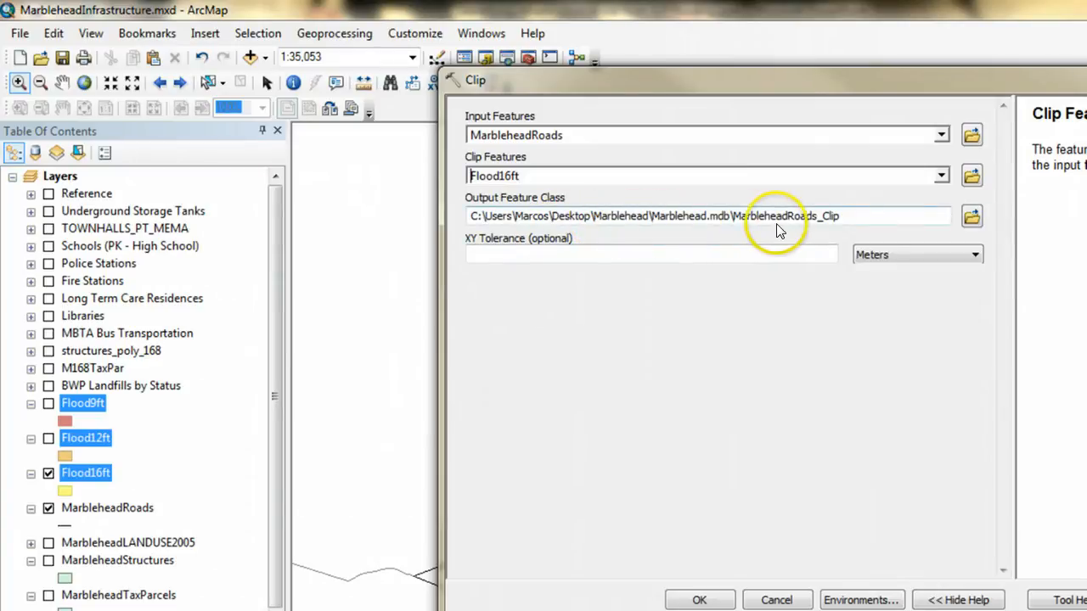
{"action": "mouse_move", "coordinate": [781, 229]}
{"action": "type", "text": "1"}
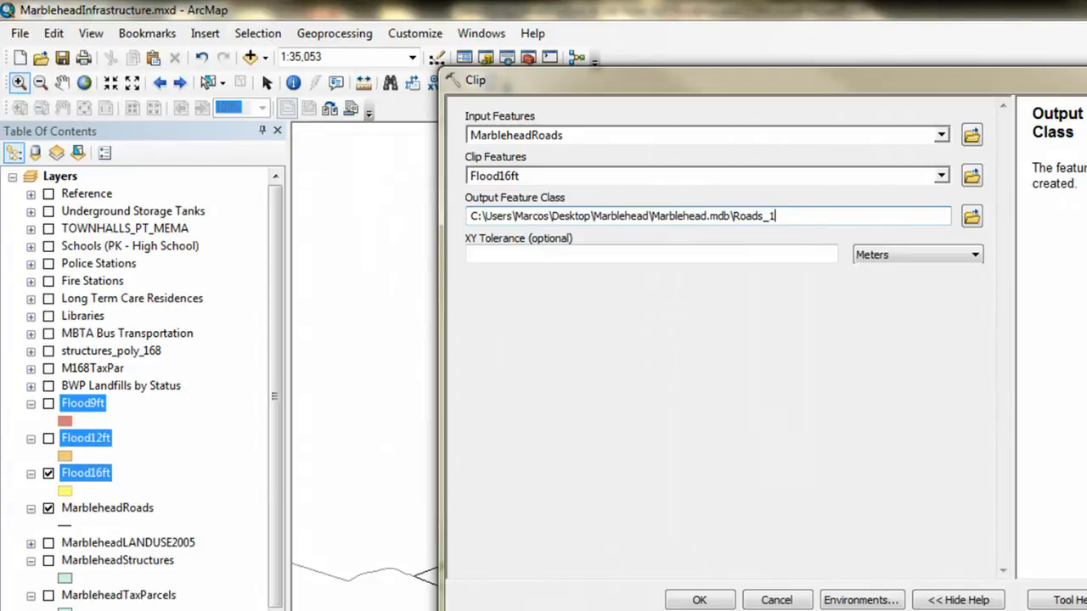
- Name the output Roads_16ft and run the clip
{"action": "type", "text": "6ft"}
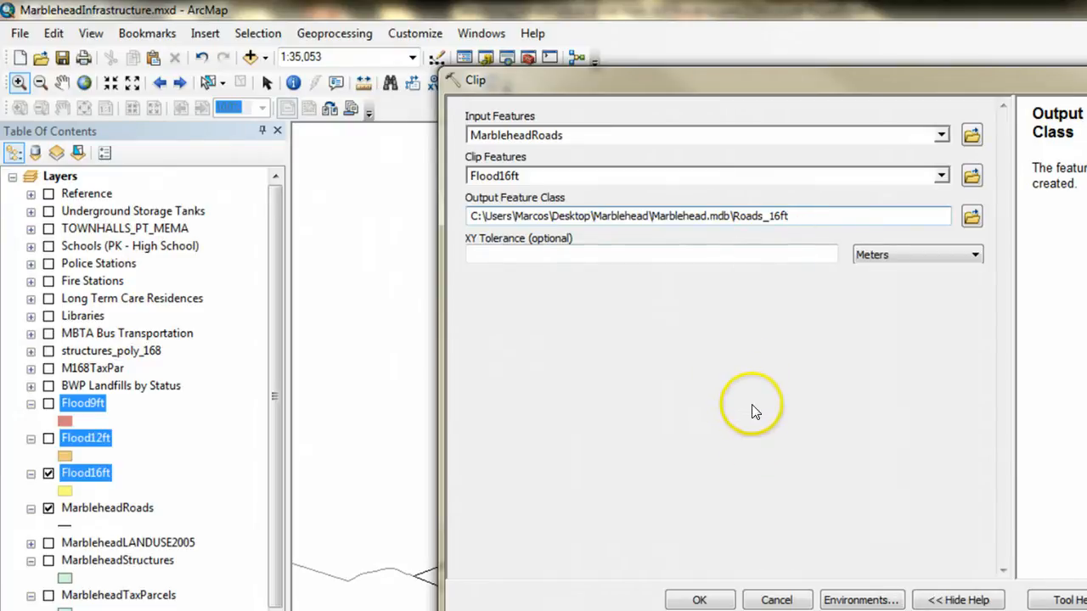
{"action": "left_click", "coordinate": [699, 600]}
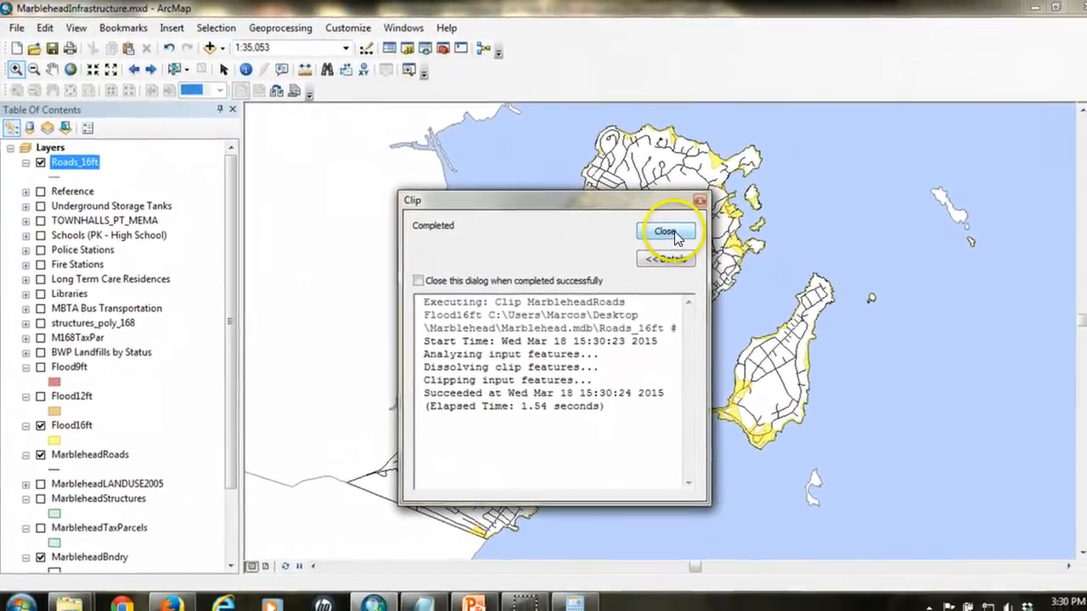
- Dismiss the clip report and give Roads_16ft a red line symbol of width 3.40
{"action": "left_click", "coordinate": [666, 231]}
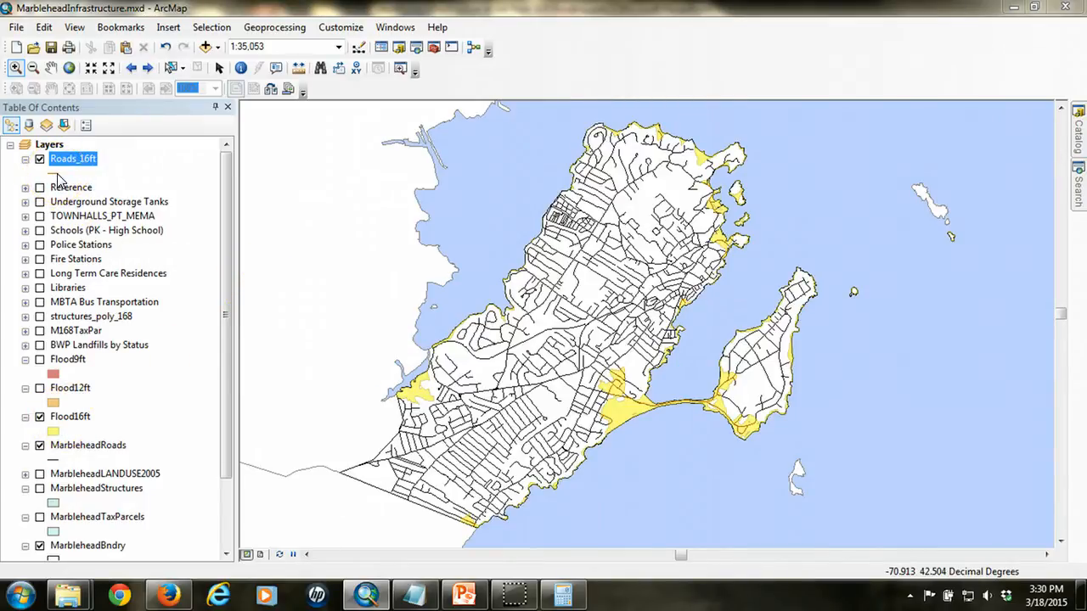
{"action": "left_click", "coordinate": [55, 173]}
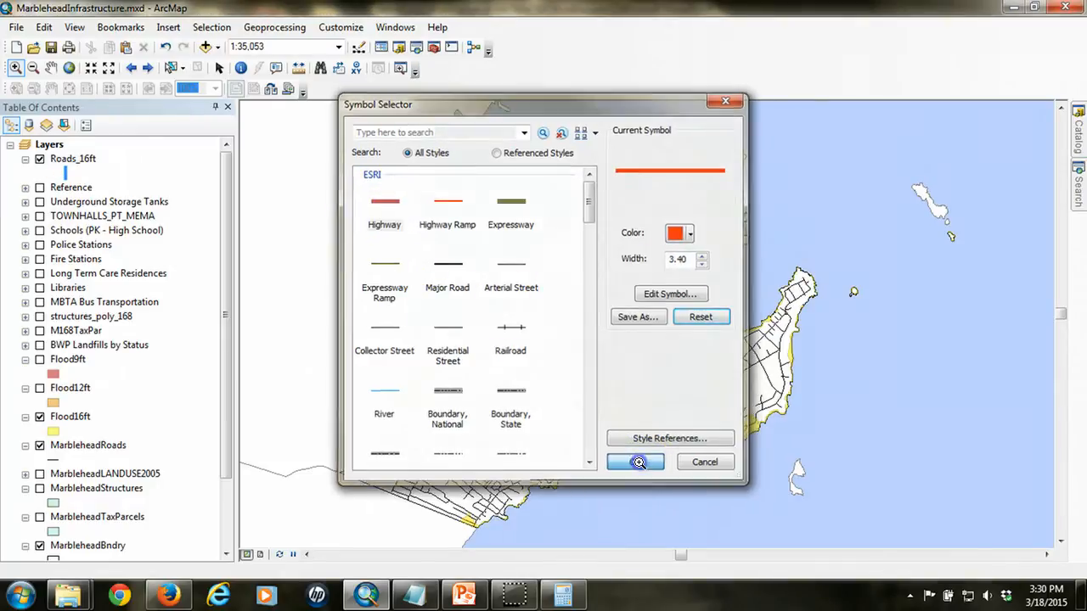
{"action": "left_click", "coordinate": [635, 462]}
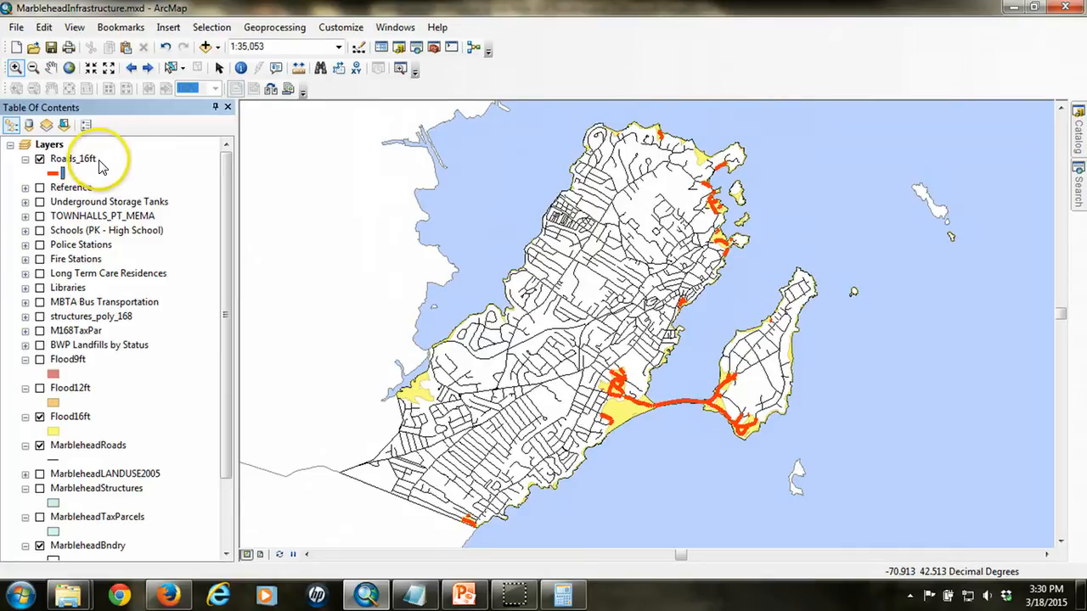
- Show the attribute table of the Roads_16ft layer
{"action": "right_click", "coordinate": [74, 160]}
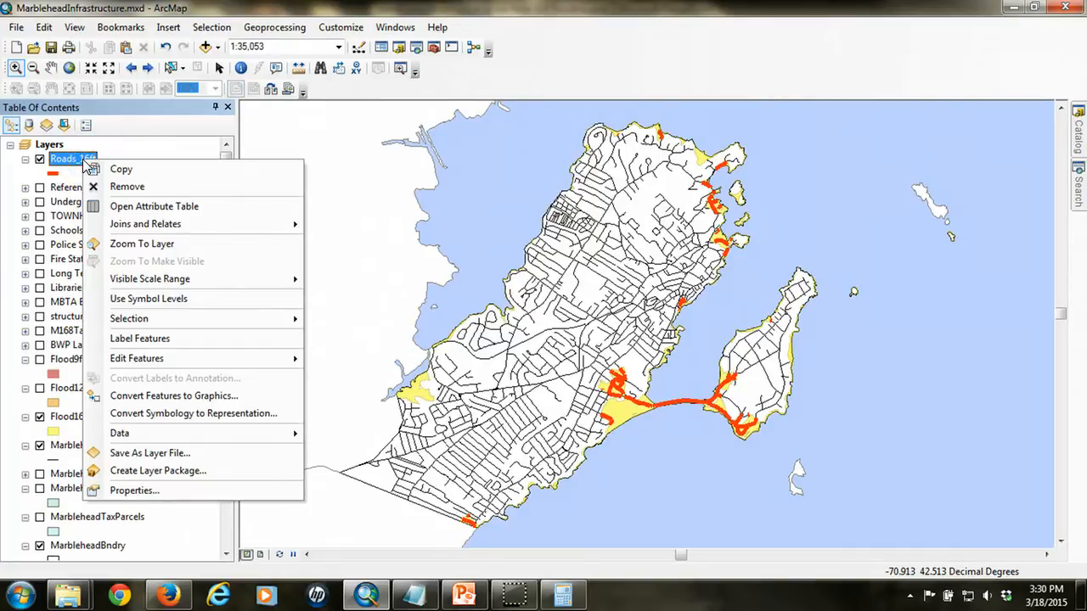
{"action": "left_click", "coordinate": [153, 205]}
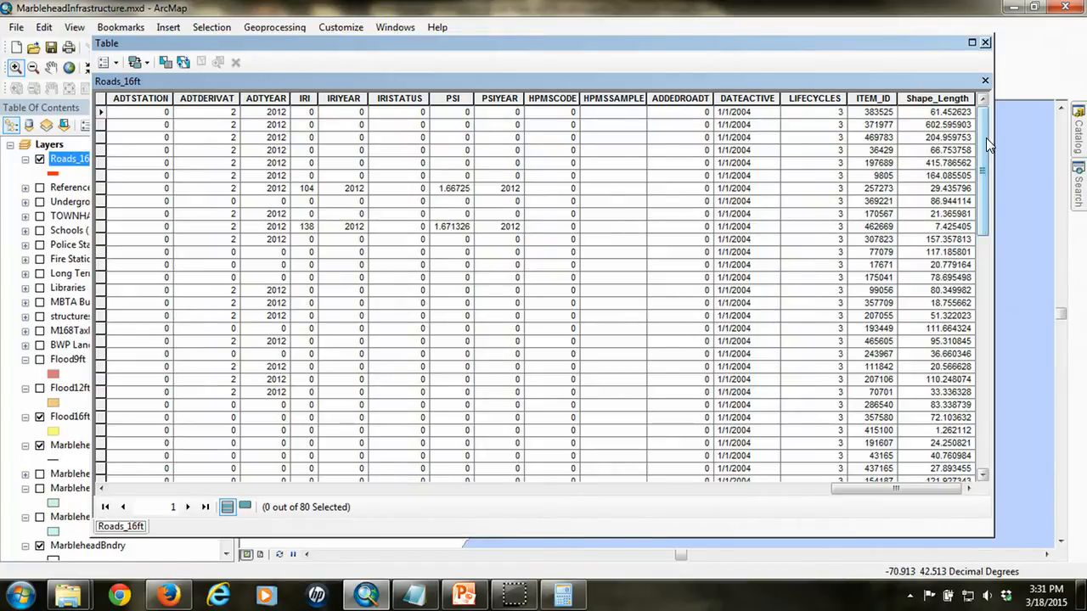
- Bring up statistics for the Roads_16ft Shape_Length field
{"action": "right_click", "coordinate": [937, 96]}
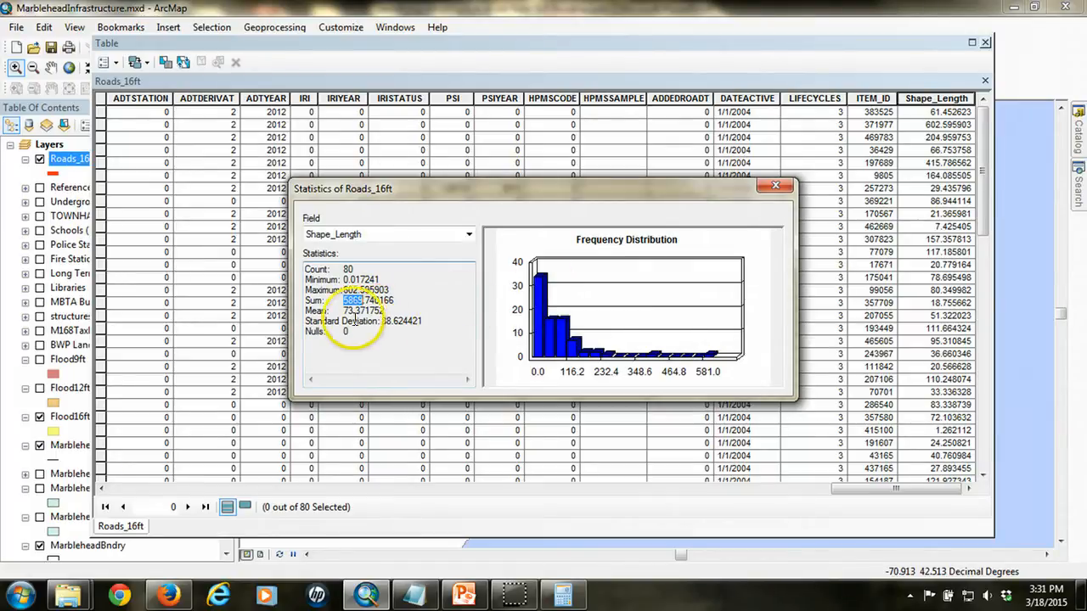
{"action": "mouse_move", "coordinate": [774, 185]}
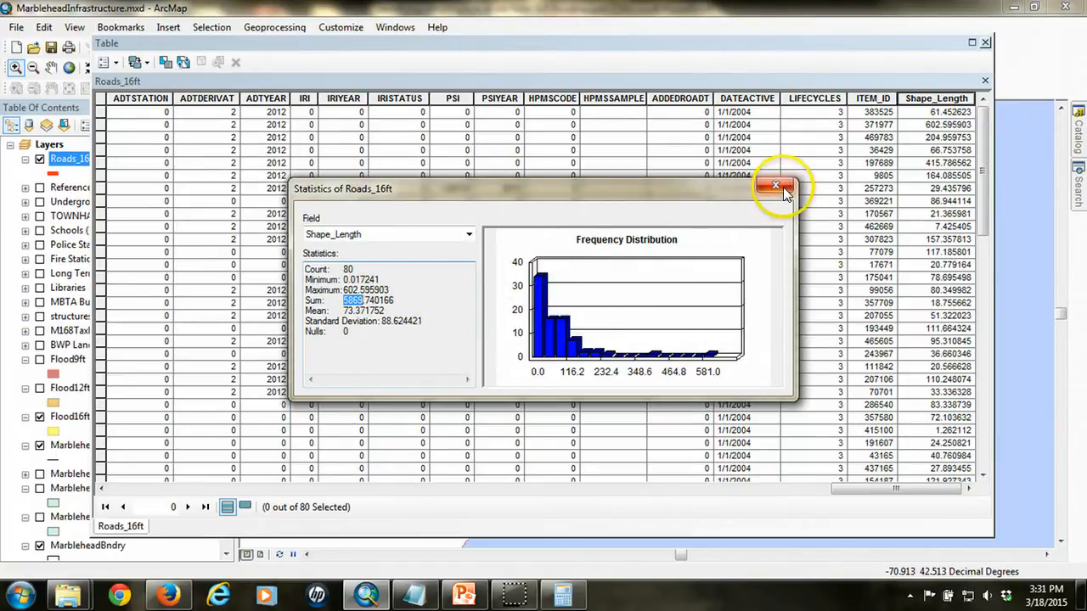
- Show Shape_Length statistics for MarbleheadRoads and copy its Sum of about 150362
{"action": "left_click", "coordinate": [774, 185]}
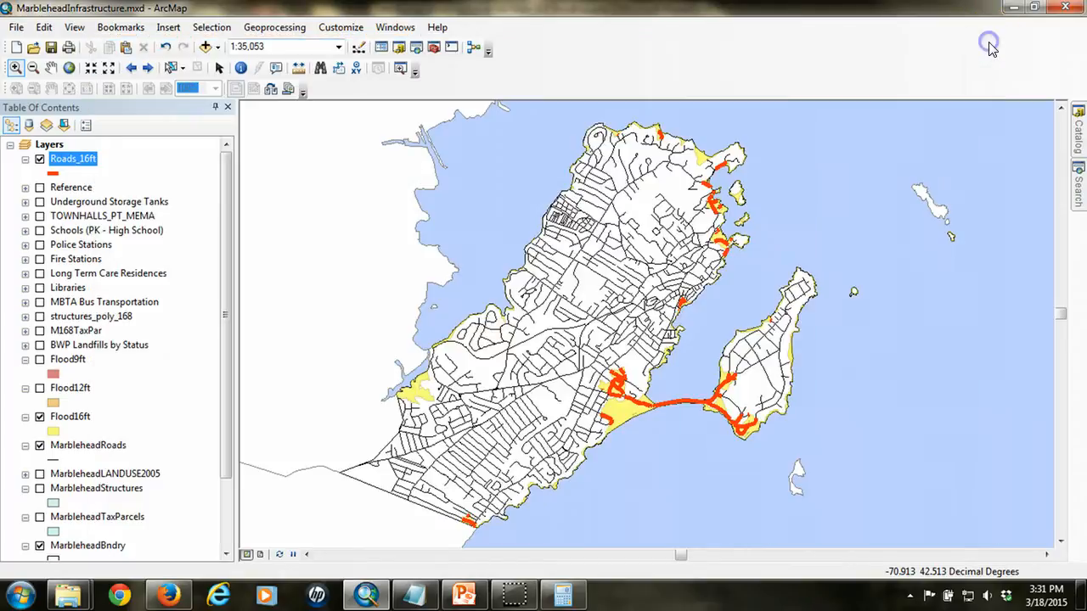
{"action": "scroll", "scroll_direction": "down", "scroll_amount": 3}
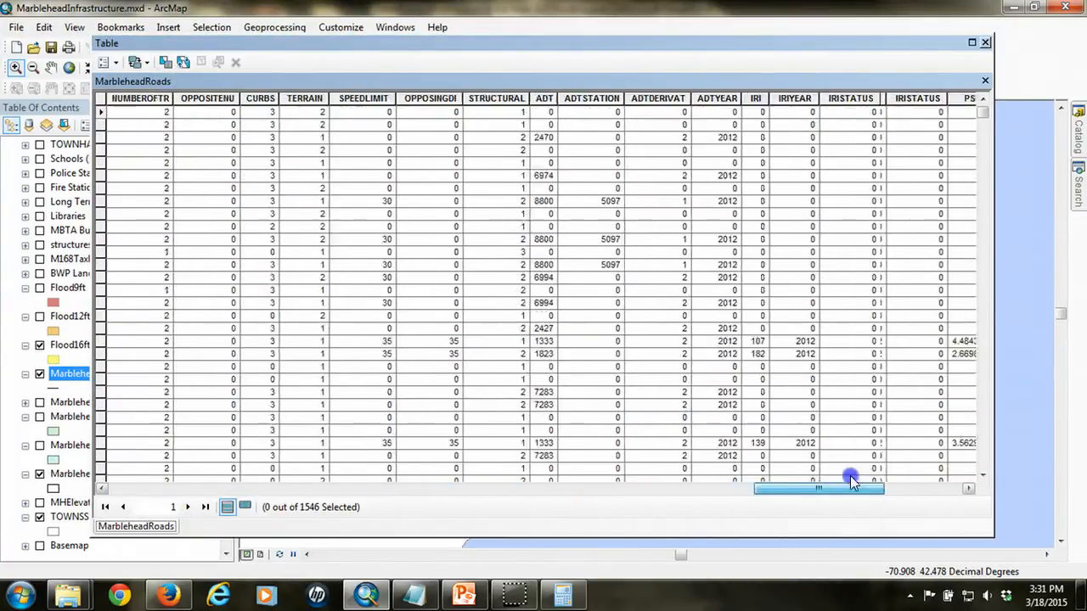
{"action": "left_click", "coordinate": [937, 97]}
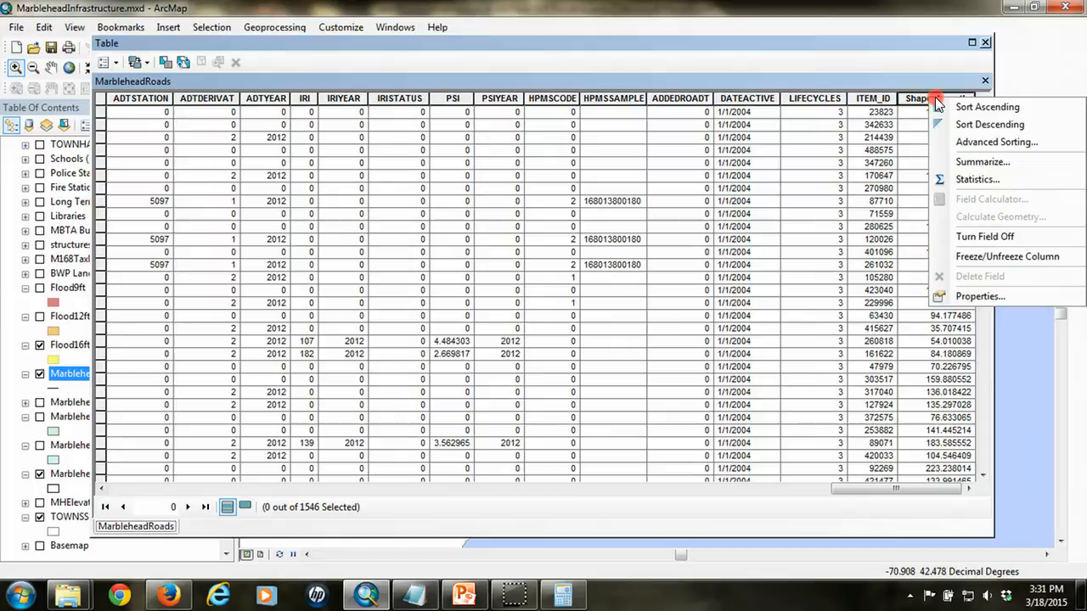
{"action": "left_click", "coordinate": [978, 180]}
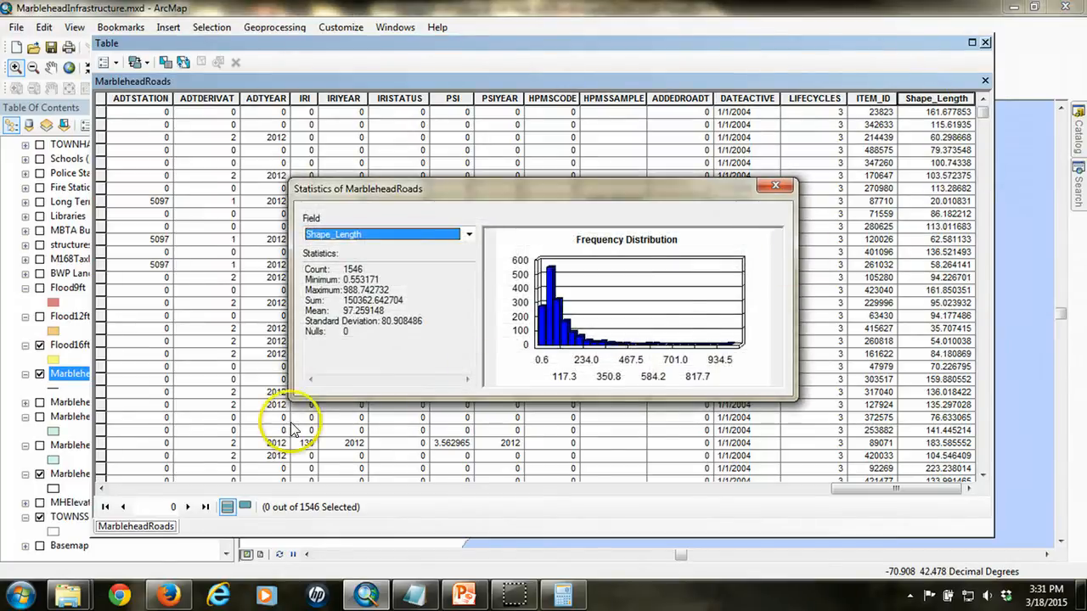
{"action": "double_click", "coordinate": [365, 301]}
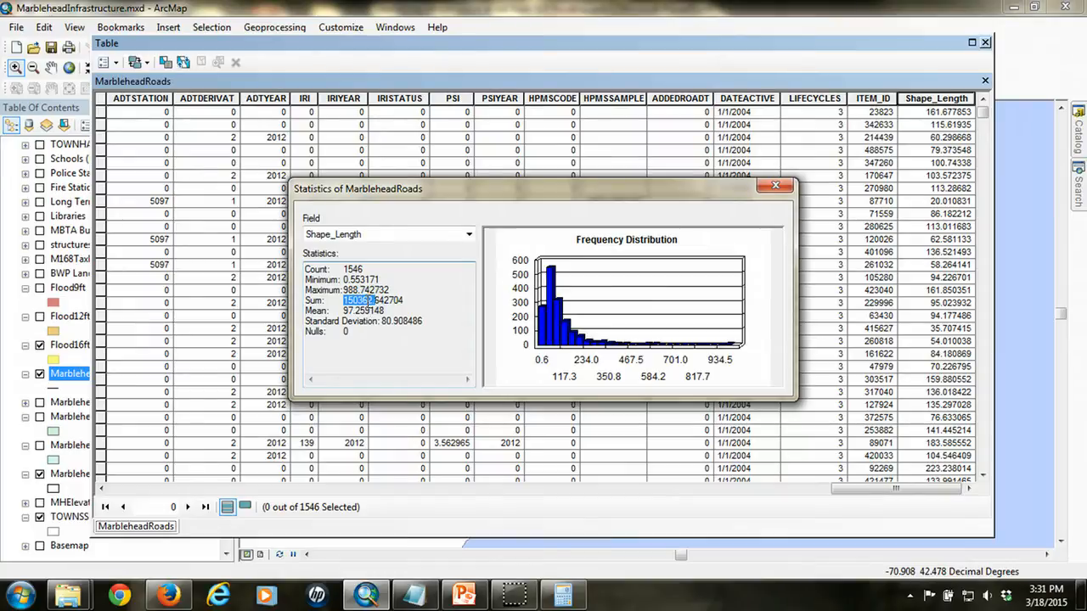
{"action": "right_click", "coordinate": [356, 301]}
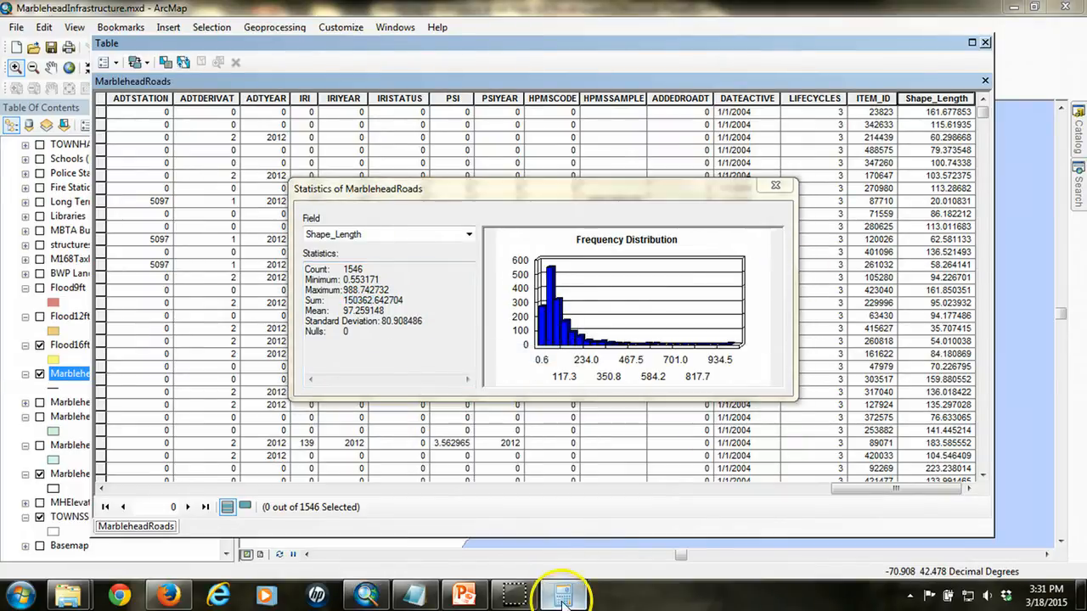
- Launch Windows Calculator to work out the flooded roads' share of total length
{"action": "left_click", "coordinate": [564, 594]}
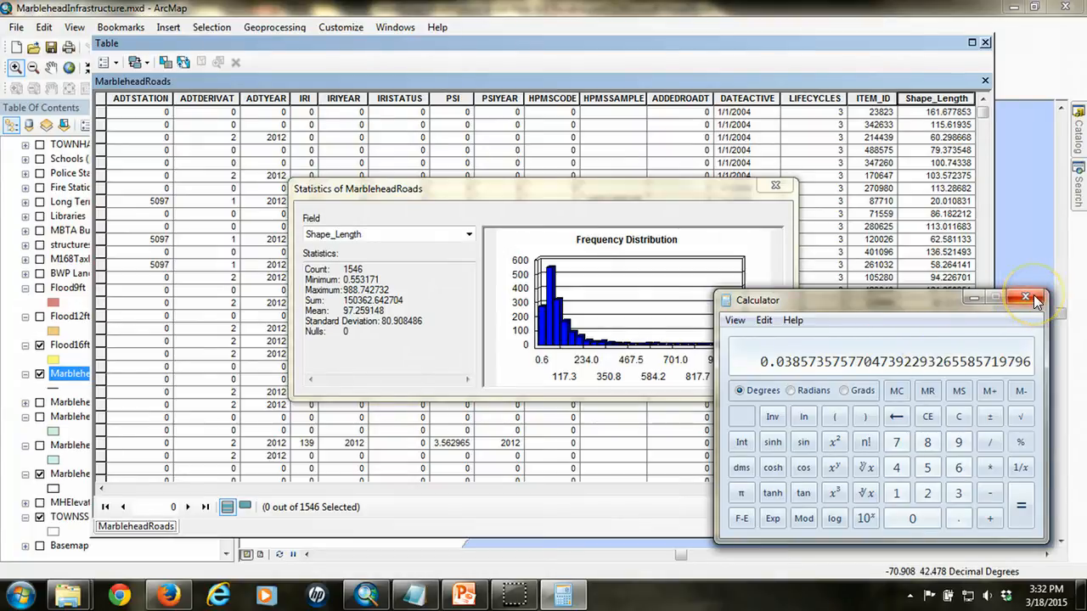
{"action": "mouse_move", "coordinate": [1025, 297]}
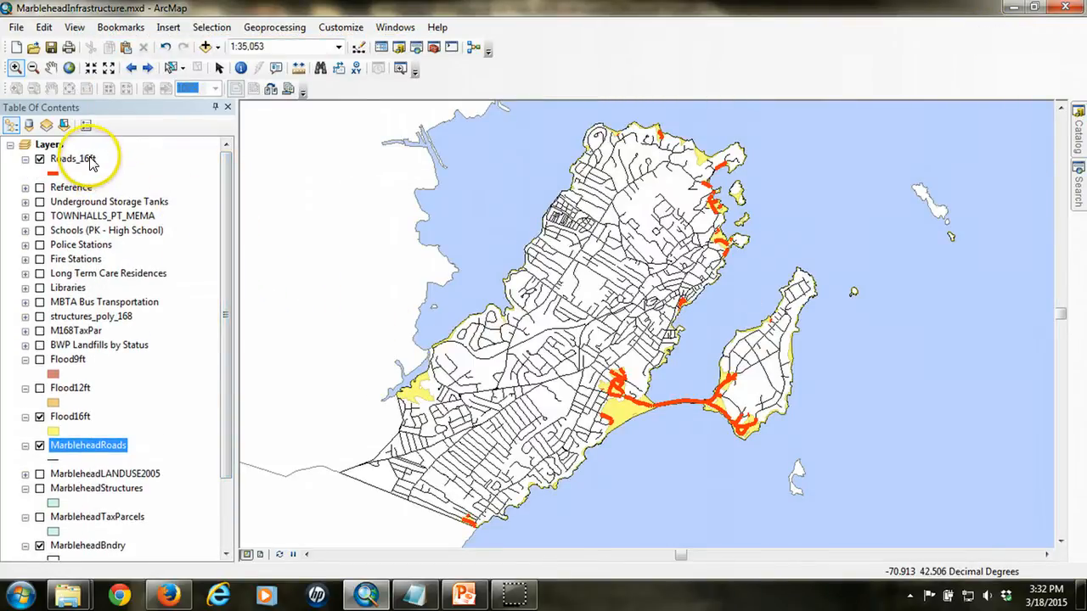
- Reopen the Roads_16ft attribute table with its 80 records and its table options
{"action": "right_click", "coordinate": [75, 160]}
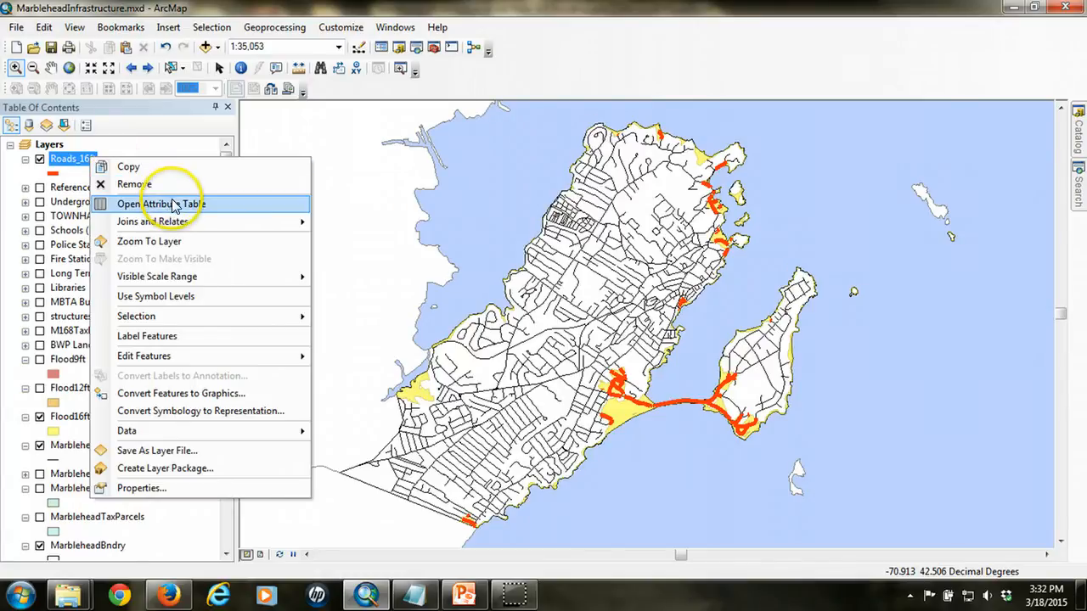
{"action": "left_click", "coordinate": [160, 203]}
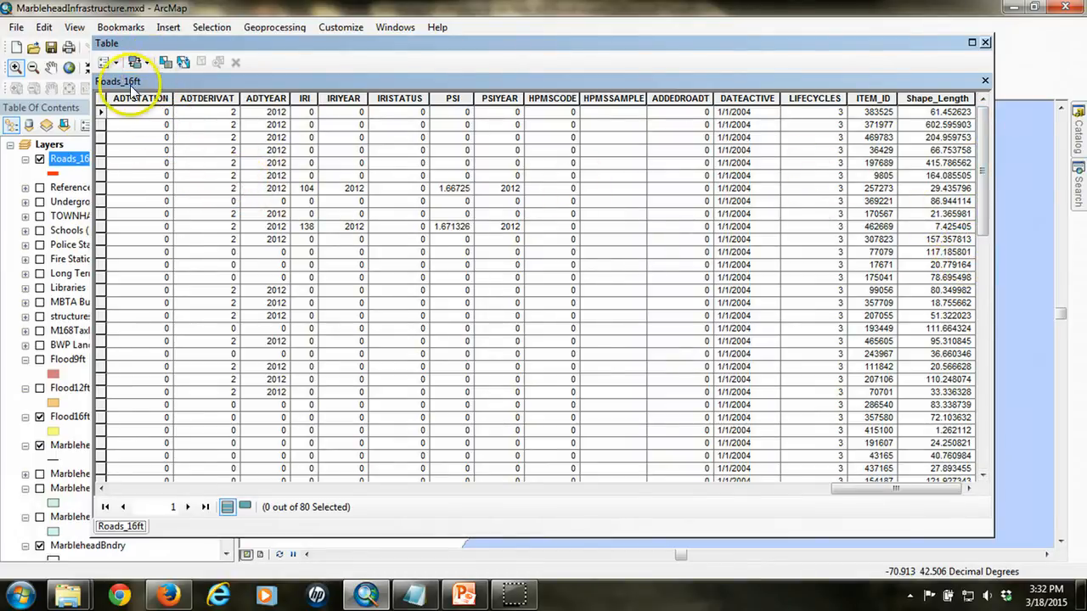
{"action": "left_click", "coordinate": [107, 61]}
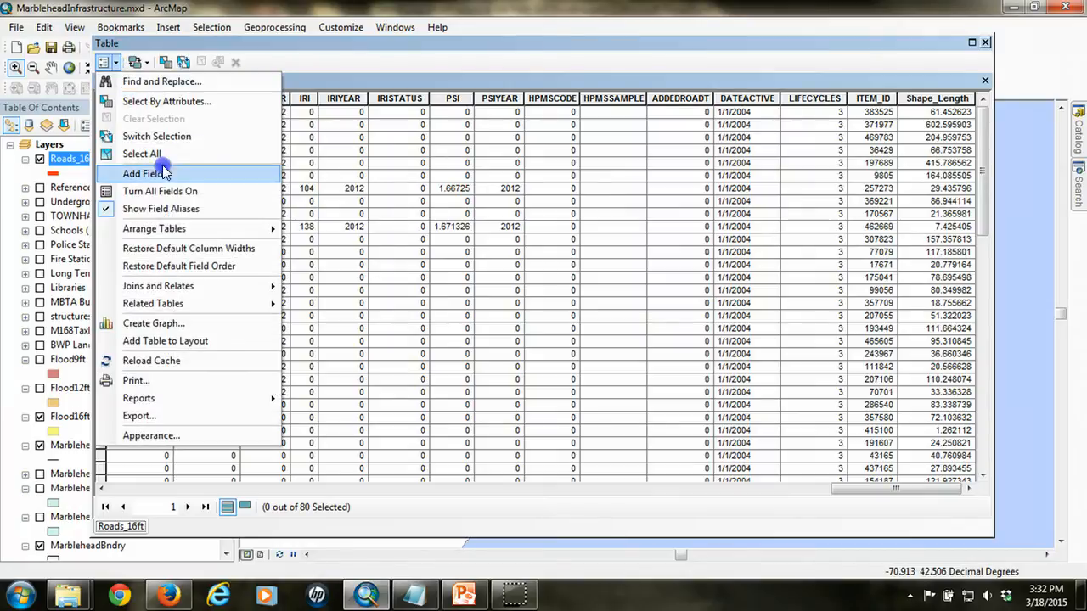
- Add a Double field named Miles to the Roads_16ft table
{"action": "left_click", "coordinate": [143, 174]}
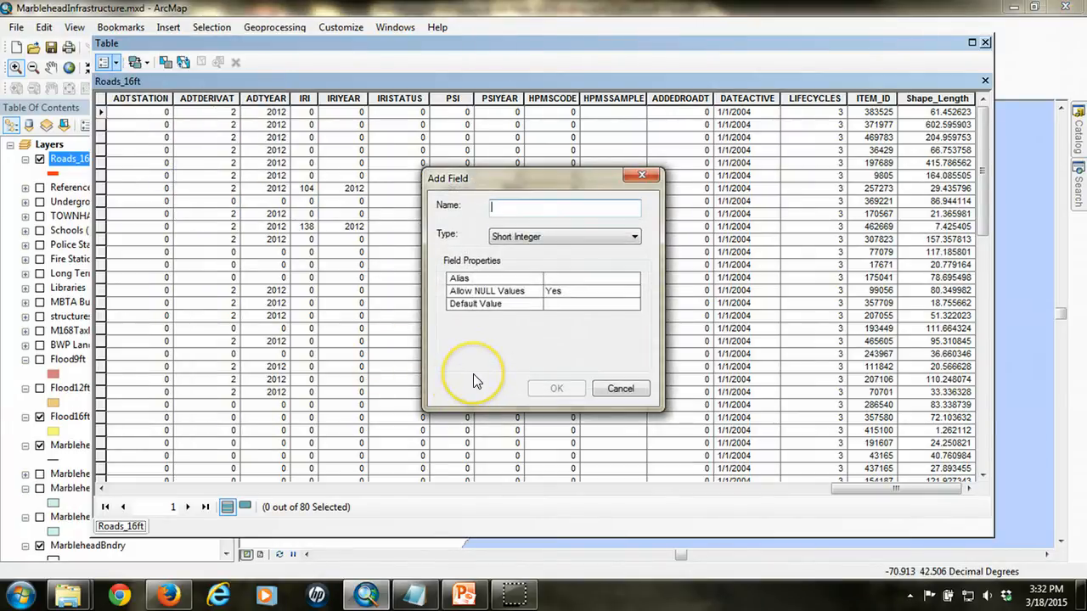
{"action": "type", "text": "Miles"}
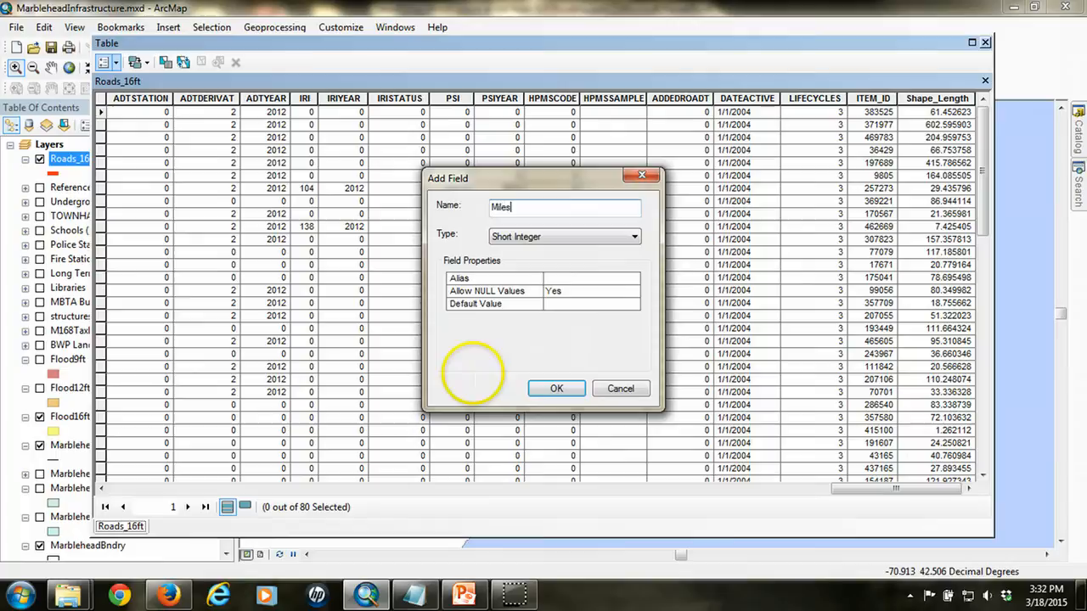
{"action": "left_click", "coordinate": [634, 236]}
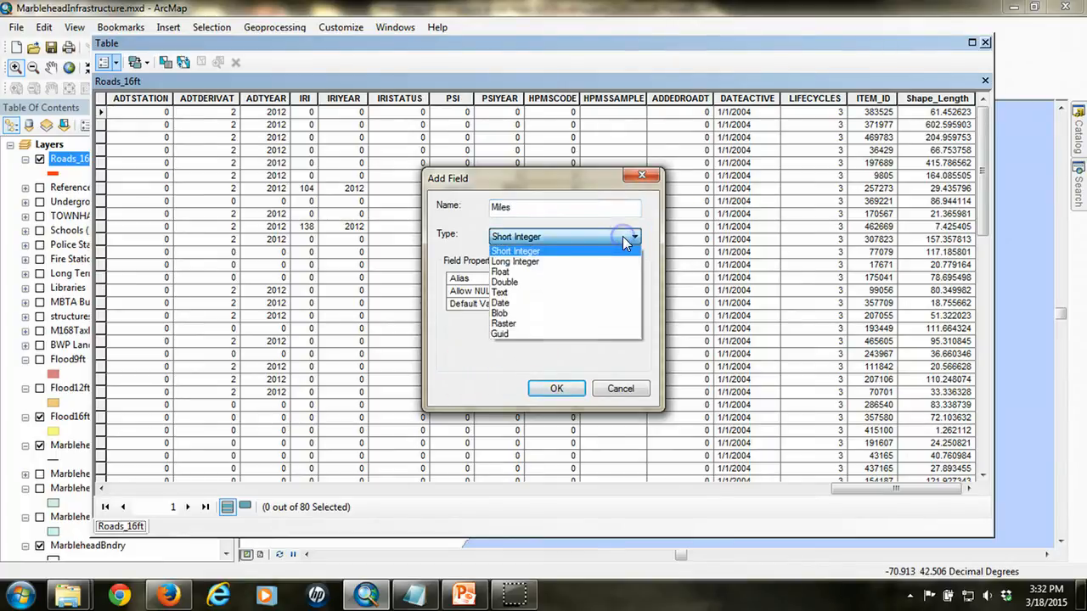
{"action": "left_click", "coordinate": [504, 282]}
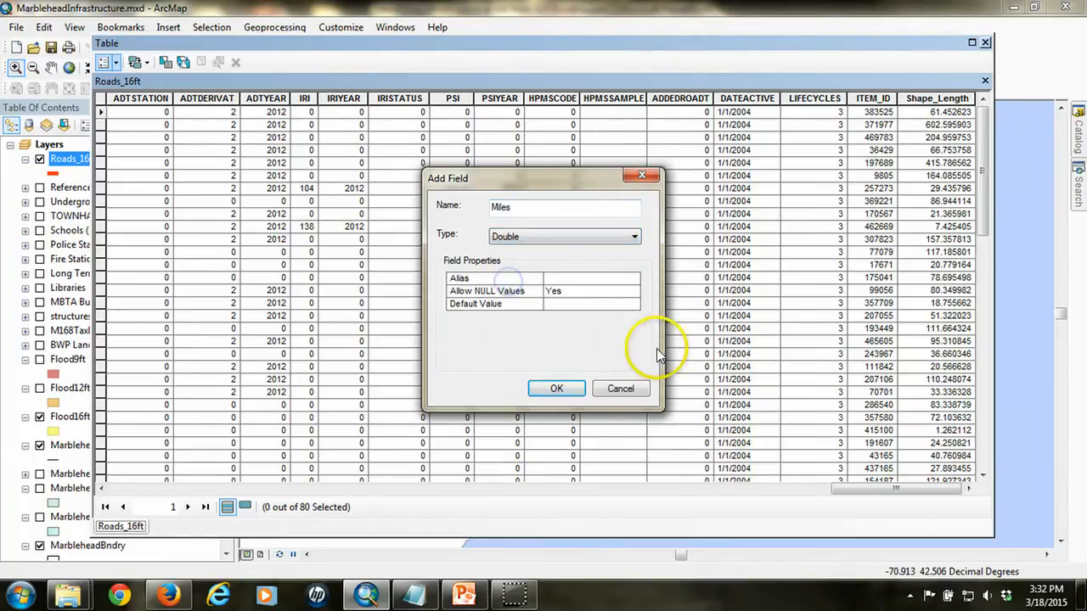
{"action": "left_click", "coordinate": [557, 387]}
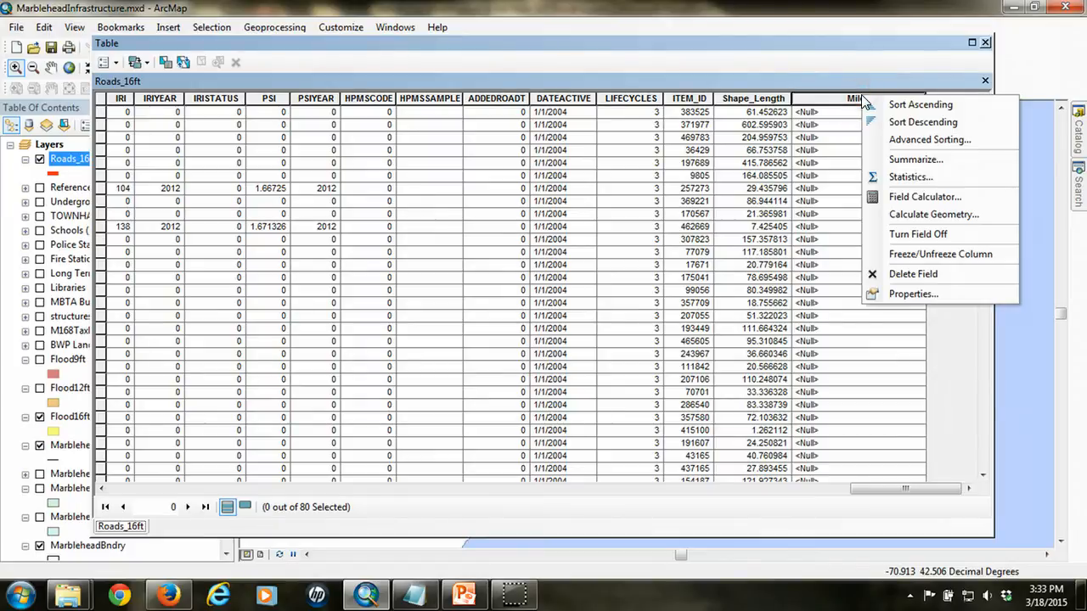
- Calculate each Roads_16ft segment's Length into Miles using Miles US [mi] units via Calculate Geometry
{"action": "left_click", "coordinate": [932, 214]}
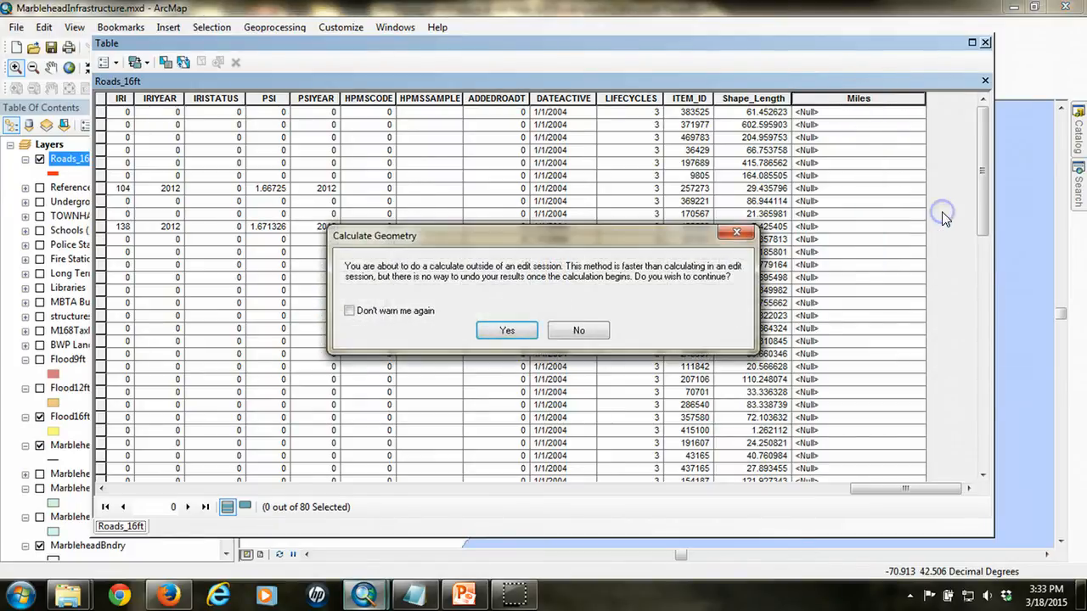
{"action": "left_click", "coordinate": [506, 330]}
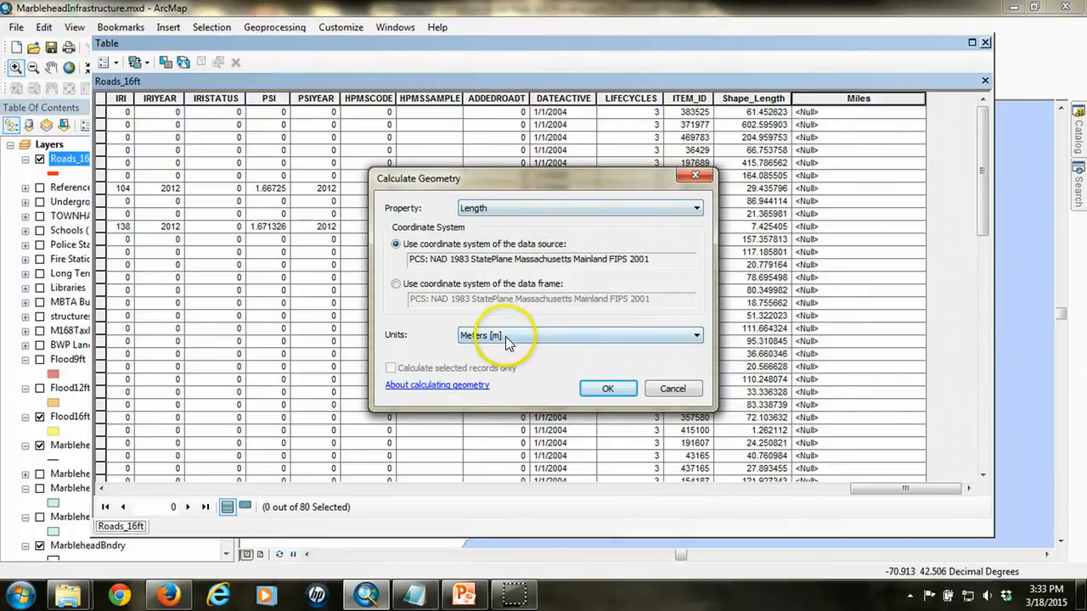
{"action": "left_click", "coordinate": [694, 335]}
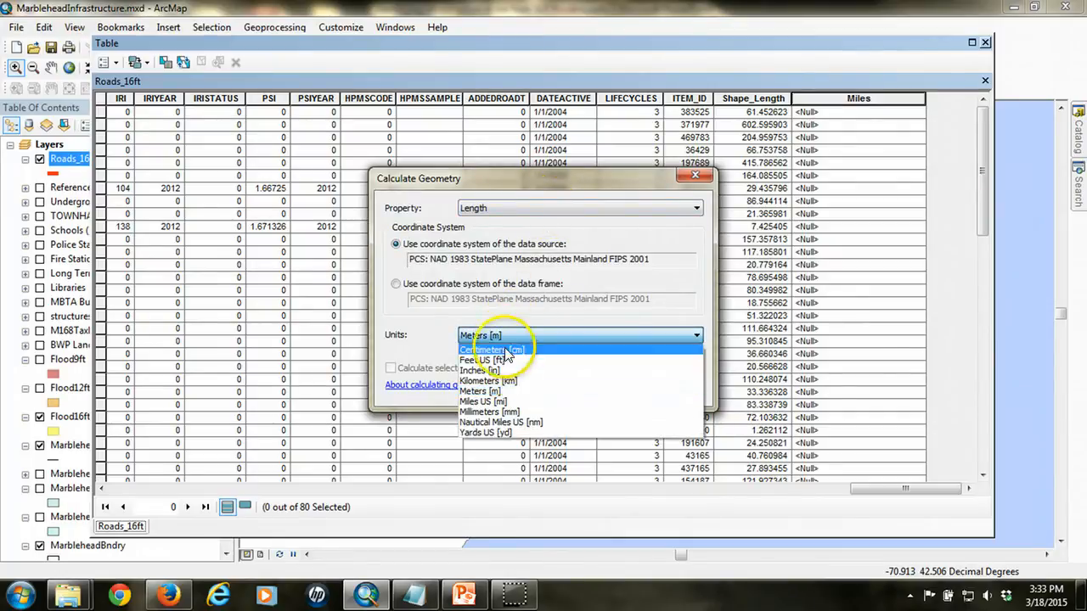
{"action": "left_click", "coordinate": [482, 401]}
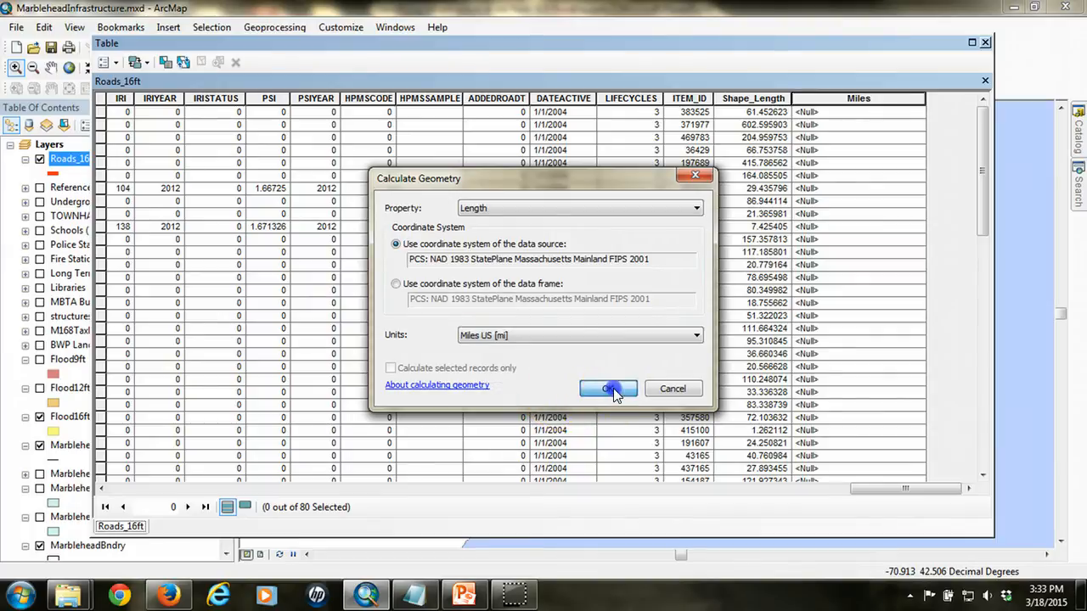
{"action": "left_click", "coordinate": [608, 389]}
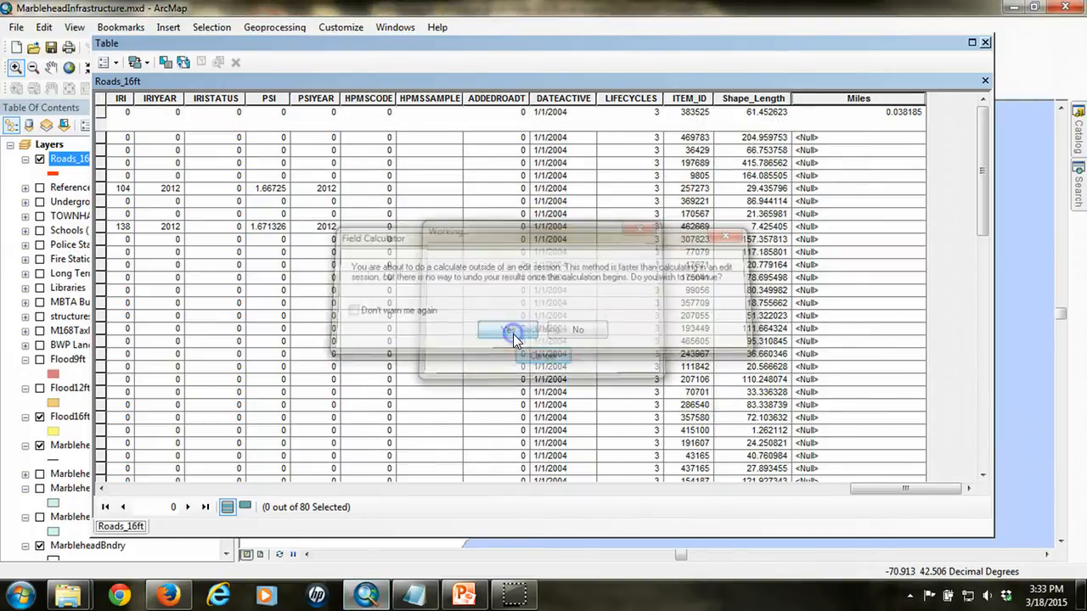
{"action": "left_click", "coordinate": [513, 329]}
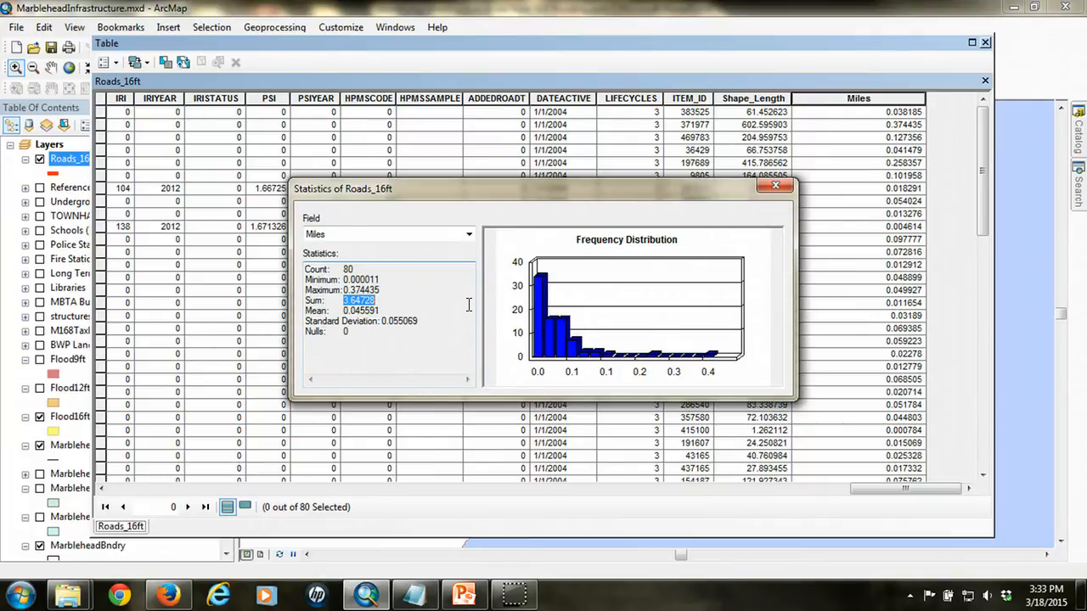
{"action": "mouse_move", "coordinate": [751, 244]}
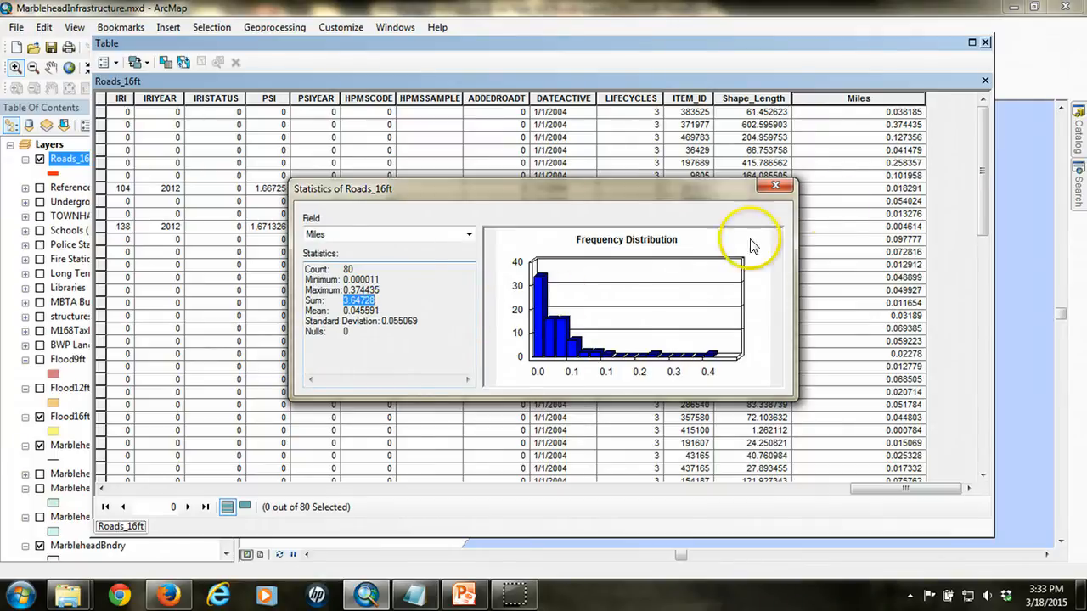
- Close the Miles statistics summary and the Roads_16ft attribute table to return to the map
{"action": "left_click", "coordinate": [774, 186]}
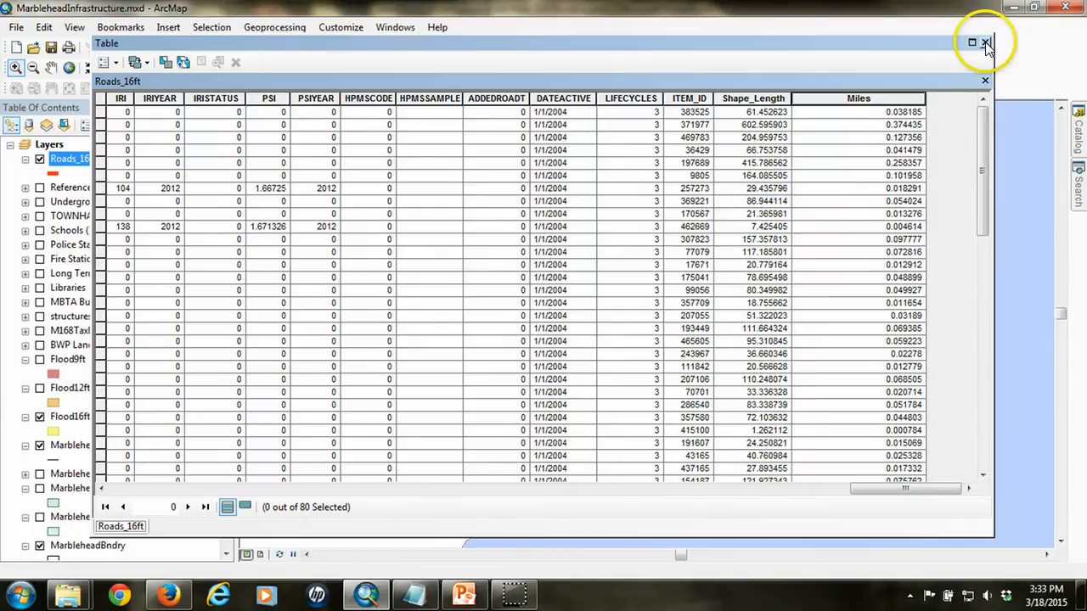
{"action": "left_click", "coordinate": [985, 42]}
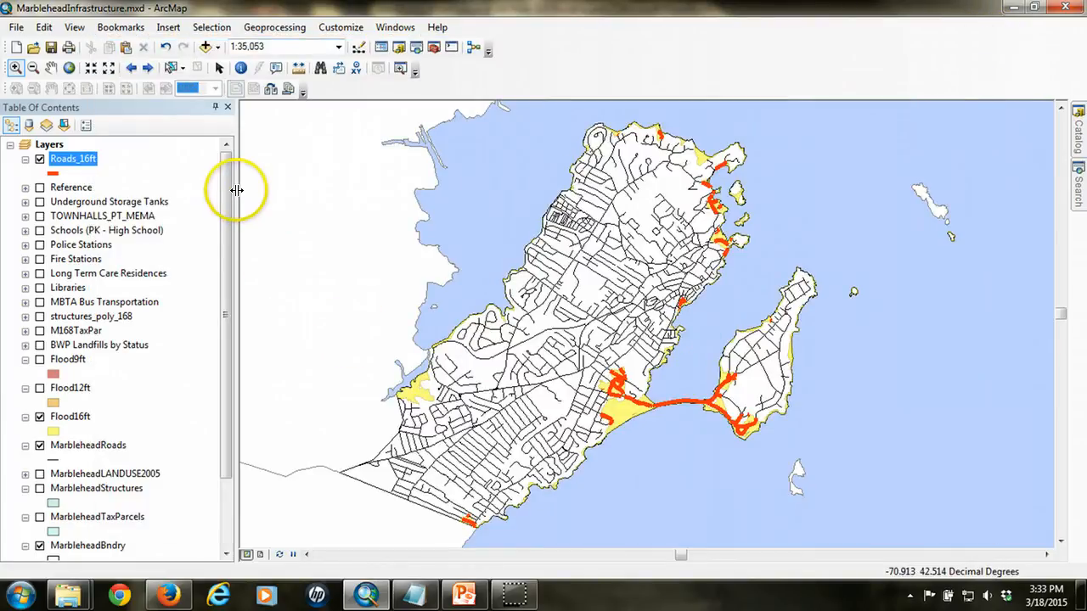